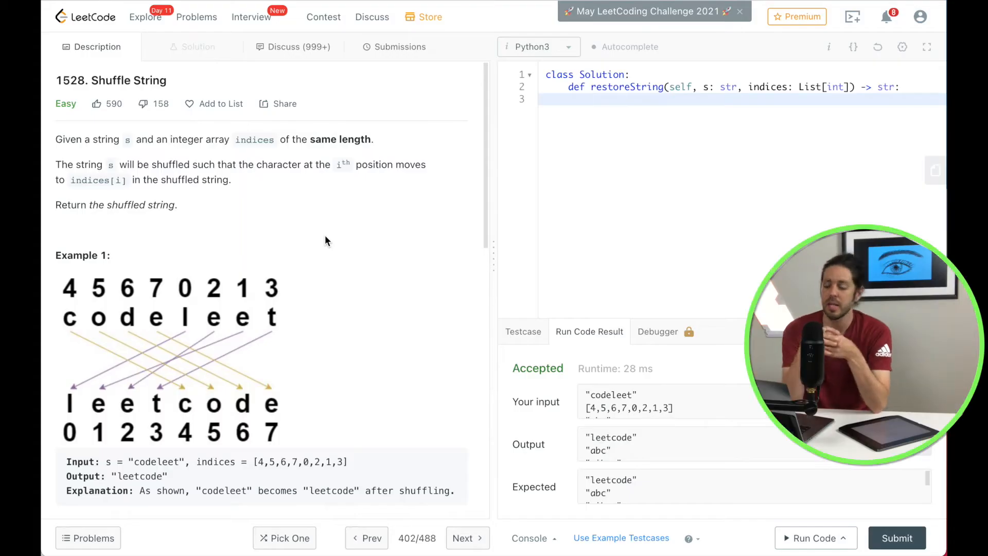
Step: Hand-sketch Example 1 in Procreate: codeleet with its indices, arrows, and leetcode positions 0-7
{"action": "scroll", "scroll_direction": "down", "scroll_amount": 3}
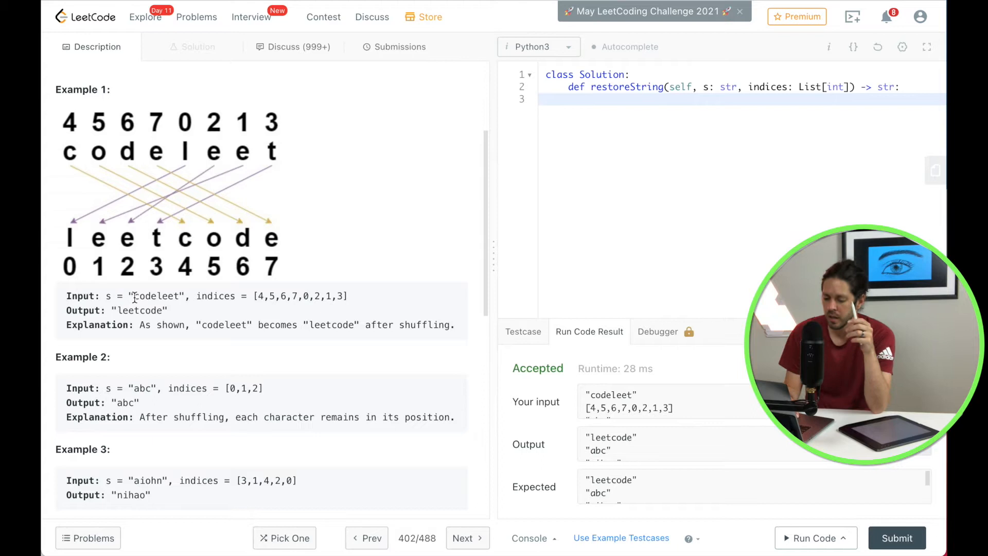
{"action": "double_click", "coordinate": [157, 296]}
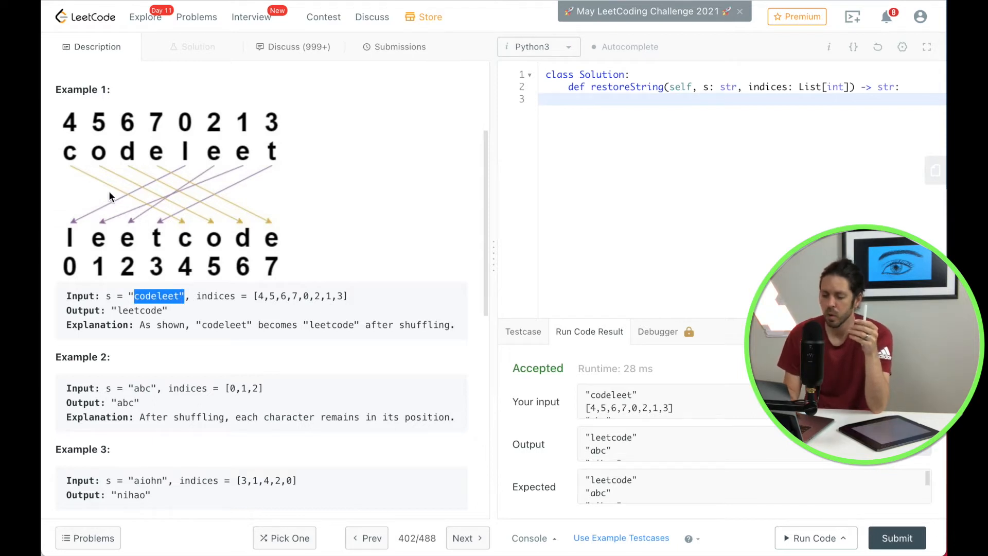
{"action": "mouse_move", "coordinate": [249, 166]}
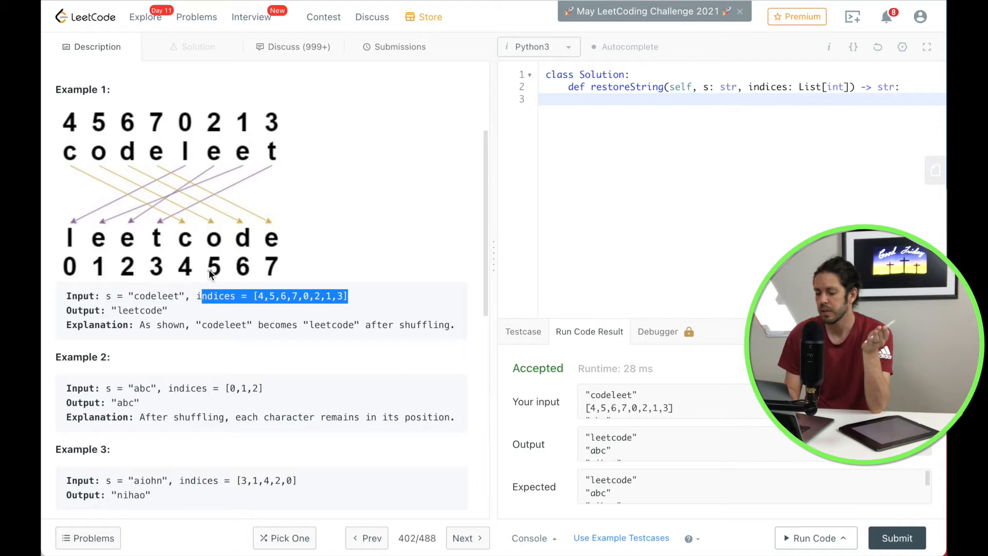
{"action": "mouse_move", "coordinate": [211, 256]}
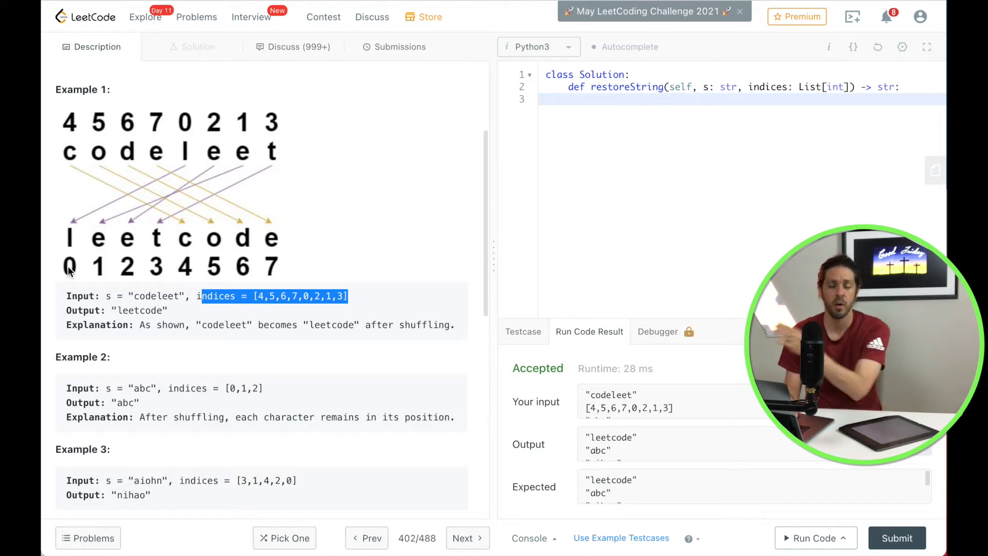
{"action": "mouse_move", "coordinate": [63, 275]}
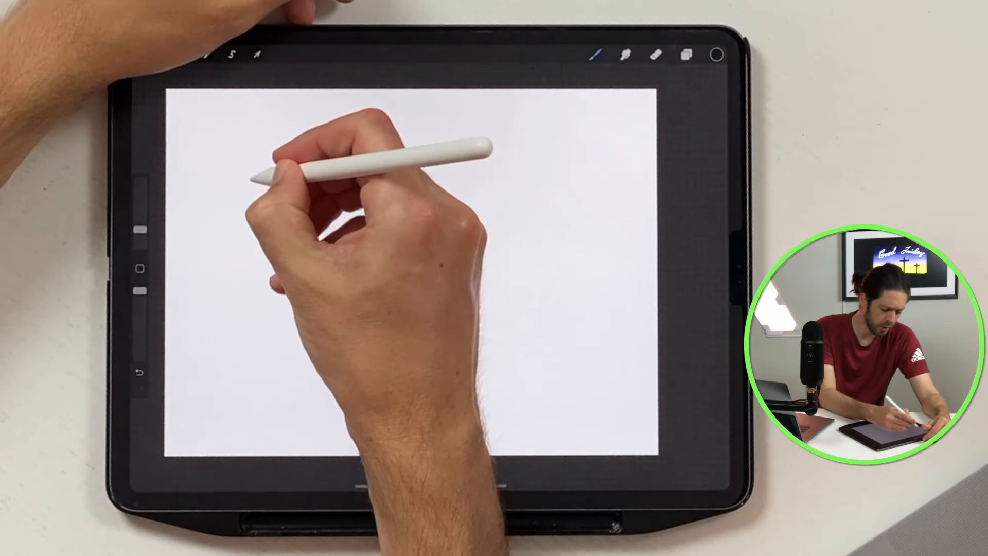
{"action": "left_click_drag", "start_coordinate": [253, 180], "coordinate": [278, 179]}
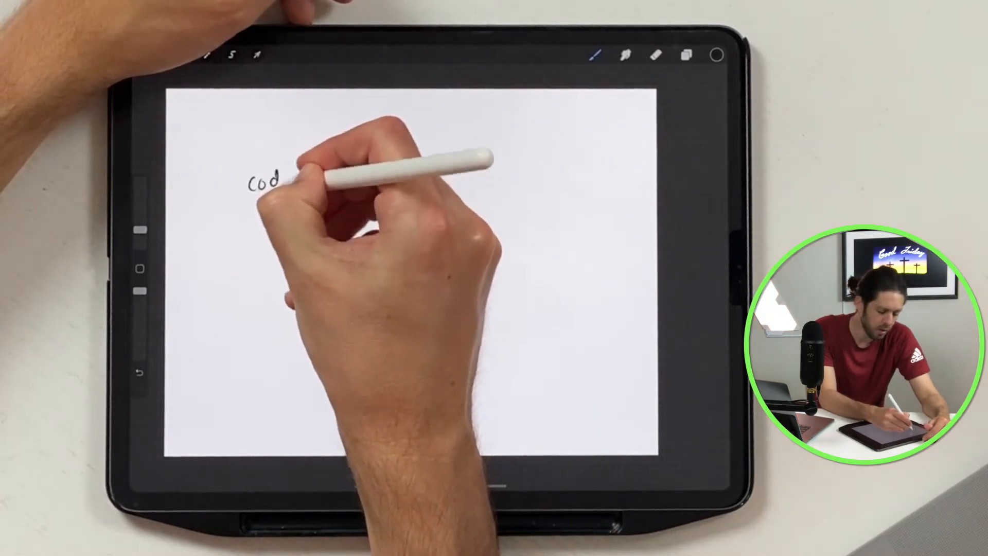
{"action": "left_click_drag", "start_coordinate": [277, 180], "coordinate": [341, 180]}
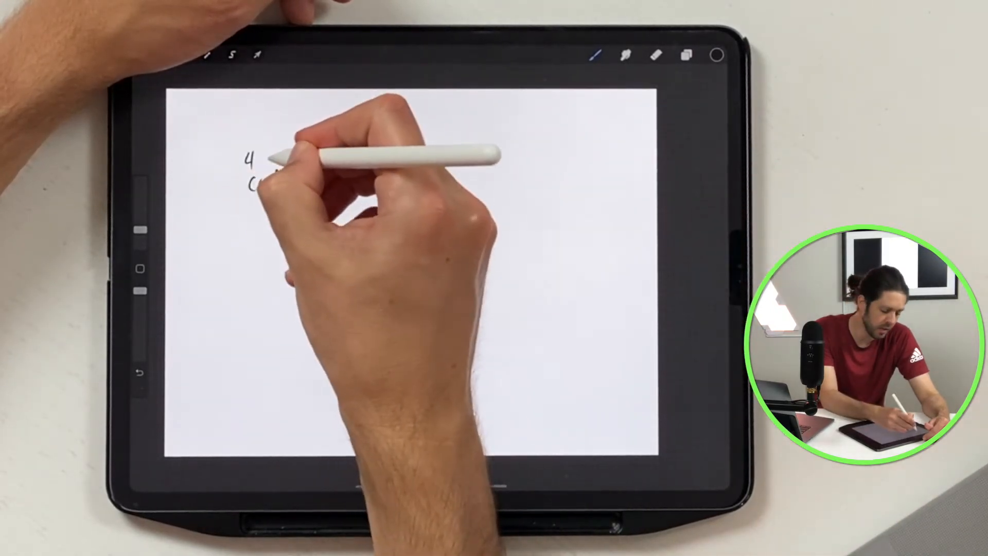
{"action": "left_click_drag", "start_coordinate": [252, 161], "coordinate": [297, 161]}
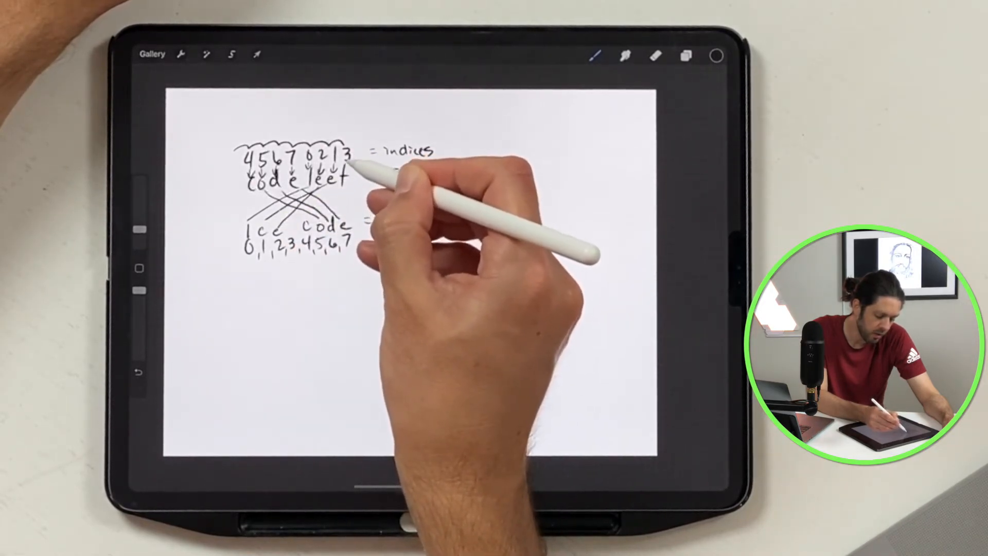
{"action": "type", "text": "= s"}
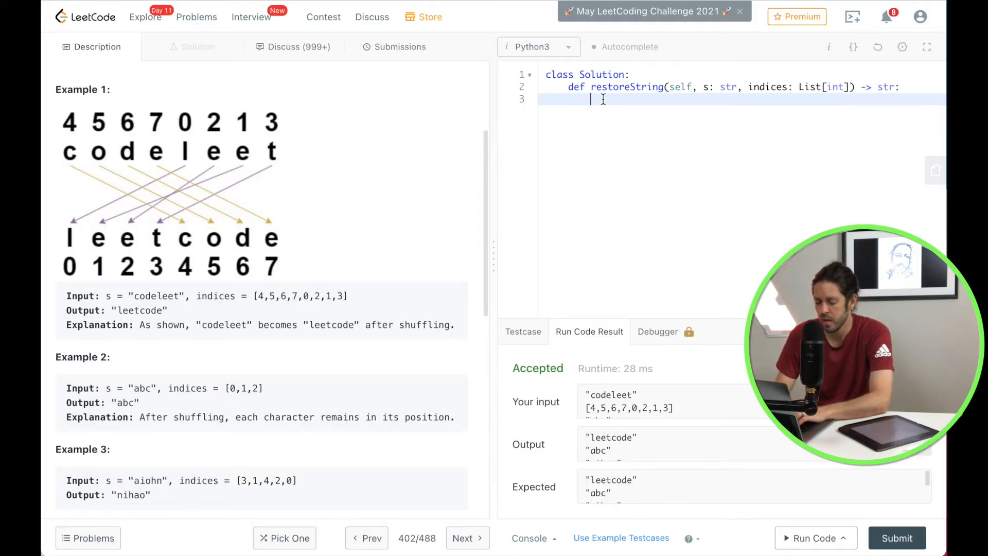
Step: Write answer = "" and the loop header for i in range(len(indices)):
{"action": "type", "text": "answer"}
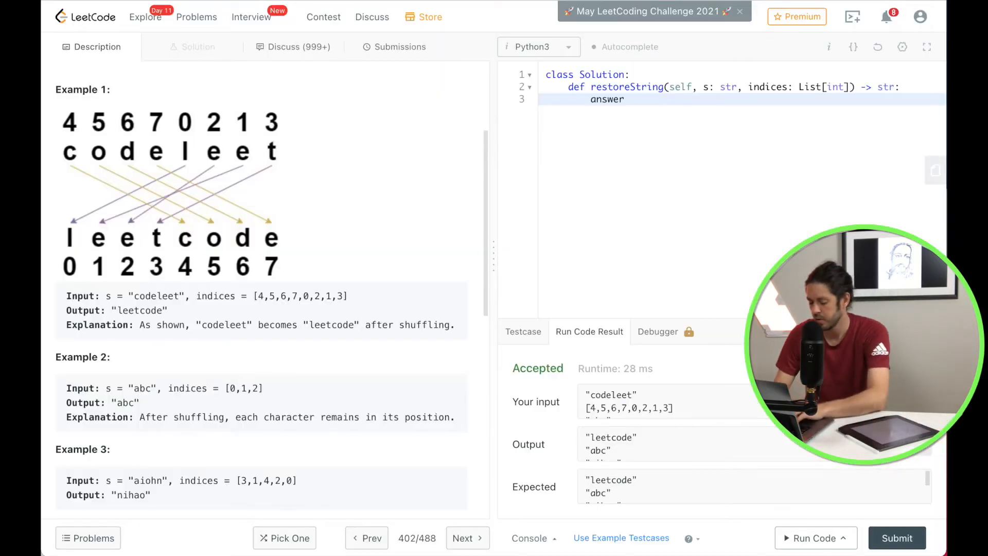
{"action": "type", "text": "= \"\""}
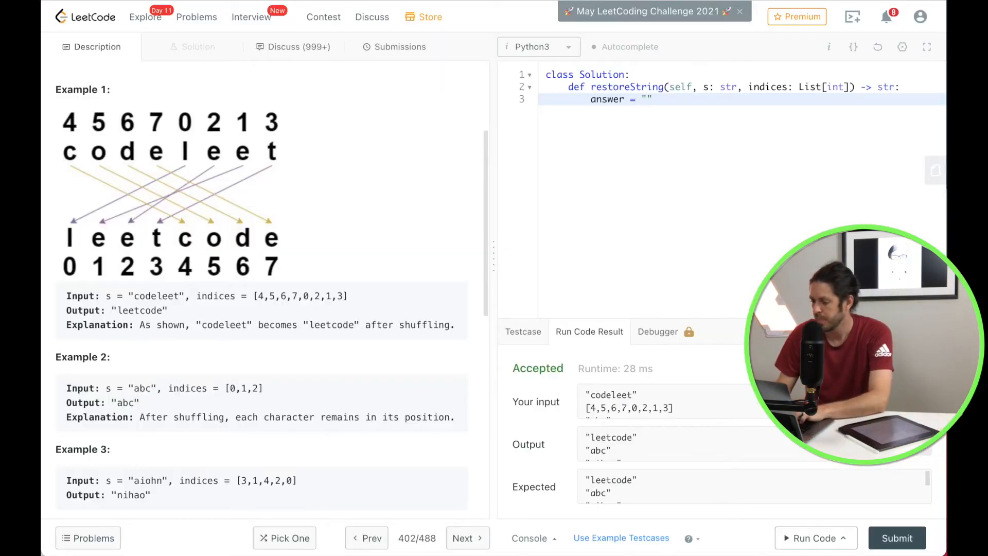
{"action": "key", "text": "enter"}
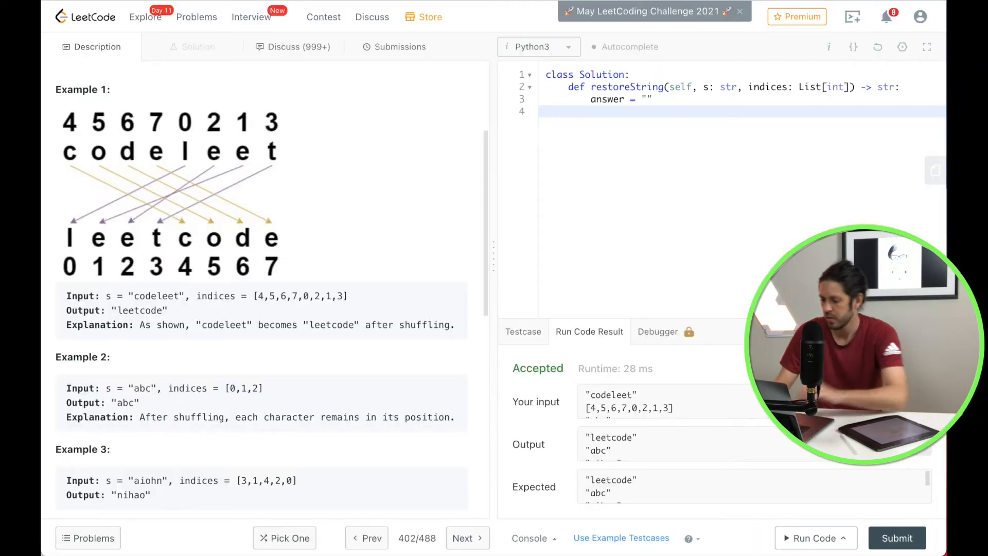
{"action": "type", "text": "for i in range"}
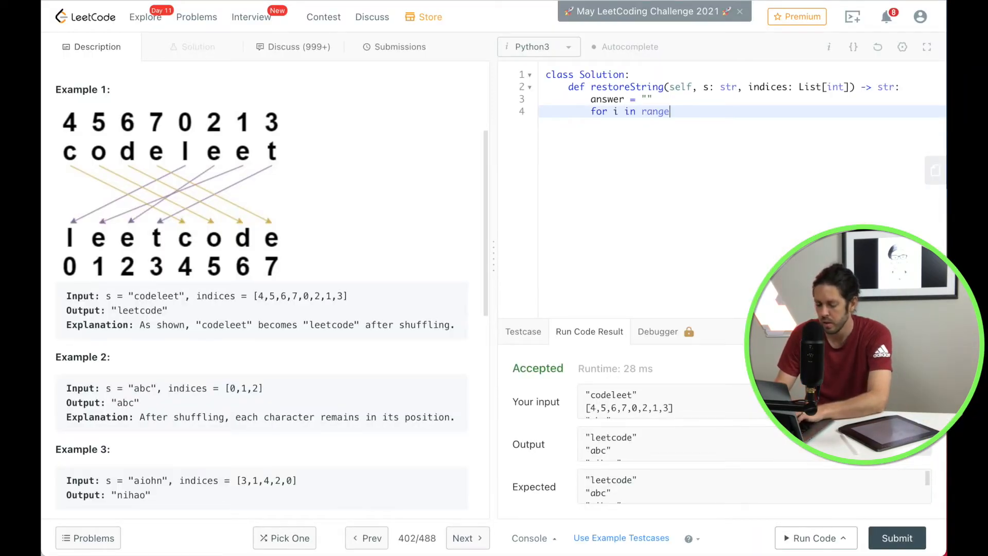
{"action": "type", "text": "(len)"}
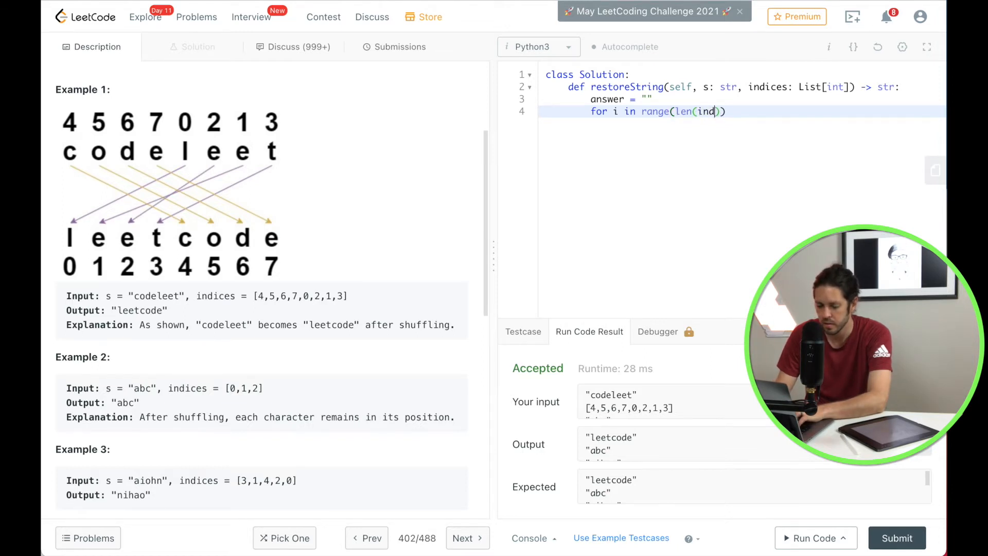
{"action": "type", "text": "ices))"}
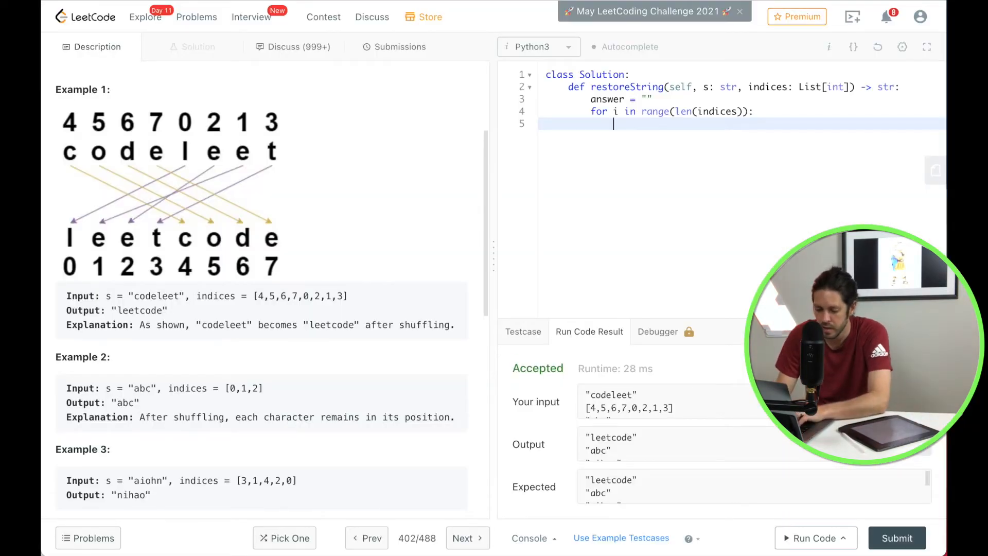
Step: Add the loop body answer += s[indices.index(i)]
{"action": "type", "text": "answer +="}
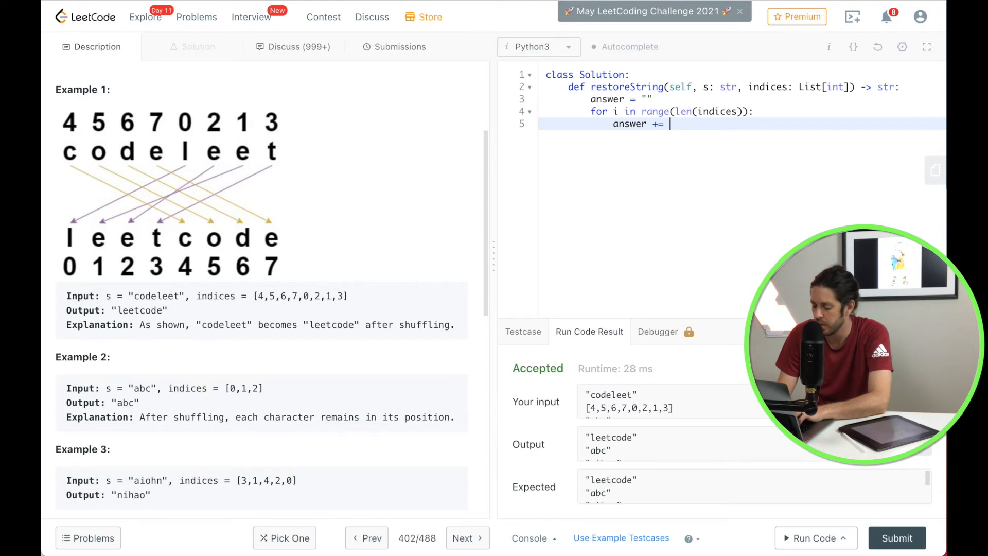
{"action": "type", "text": "s"}
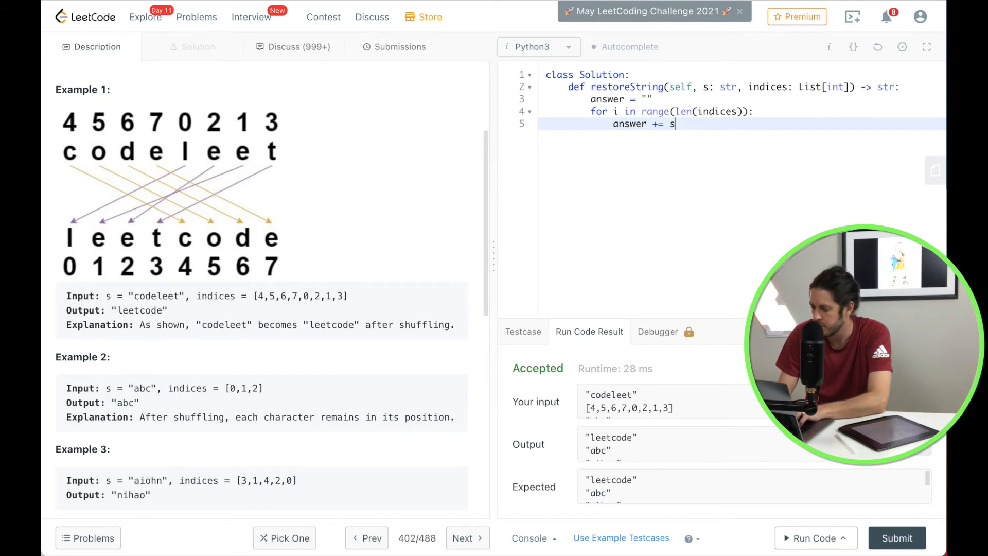
{"action": "type", "text": "[]"}
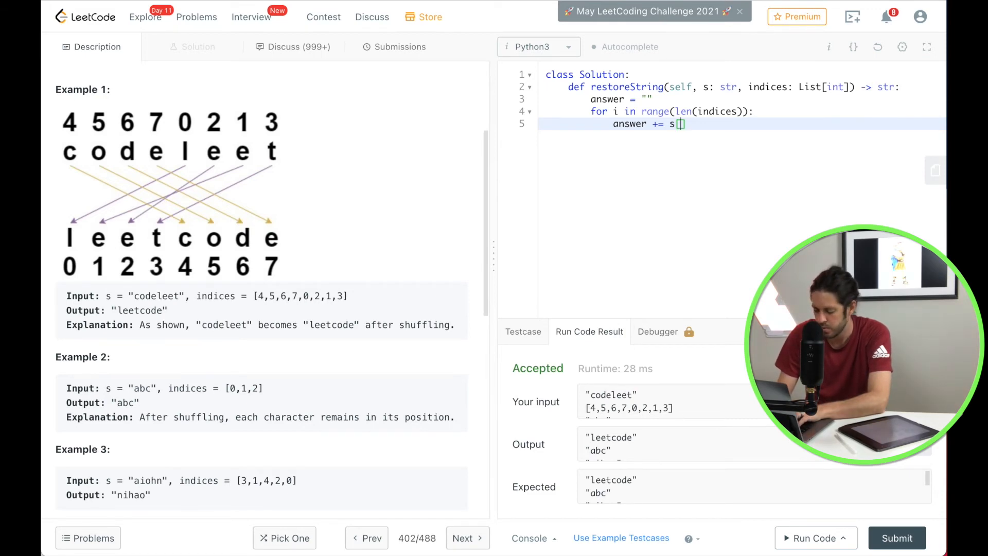
{"action": "type", "text": "indi"}
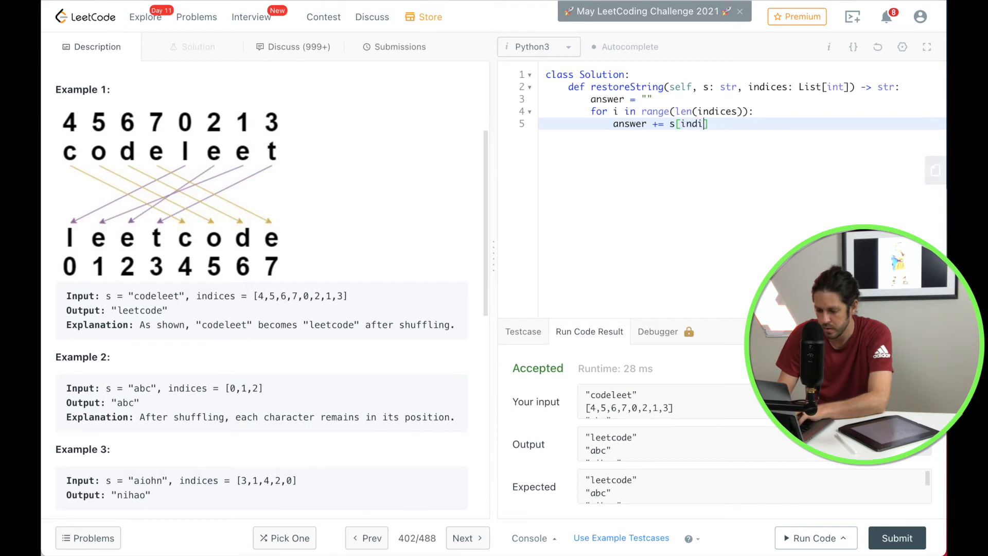
{"action": "type", "text": "ces"}
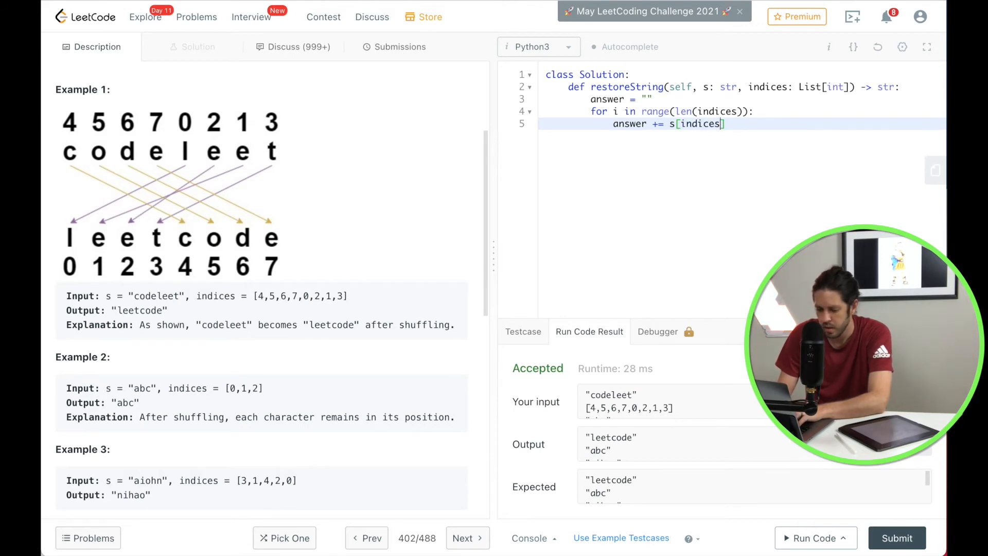
{"action": "type", "text": ".index"}
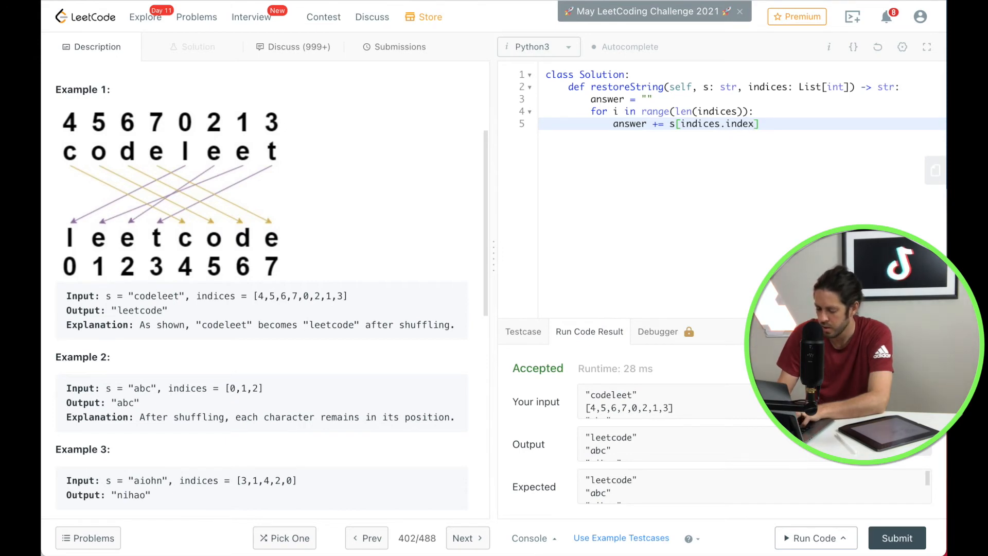
{"action": "type", "text": "(i)]"}
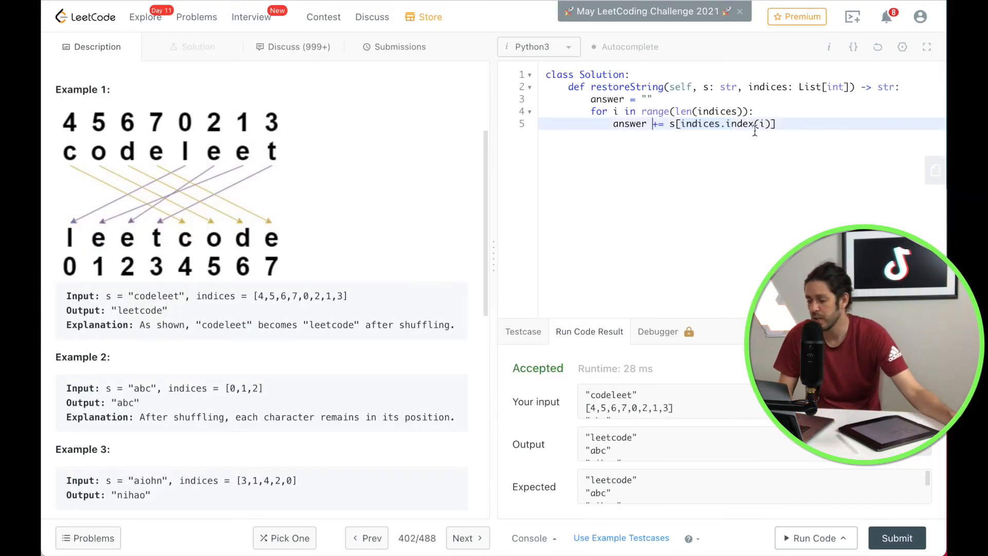
Step: Add a final line returning result
{"action": "key", "text": "Enter"}
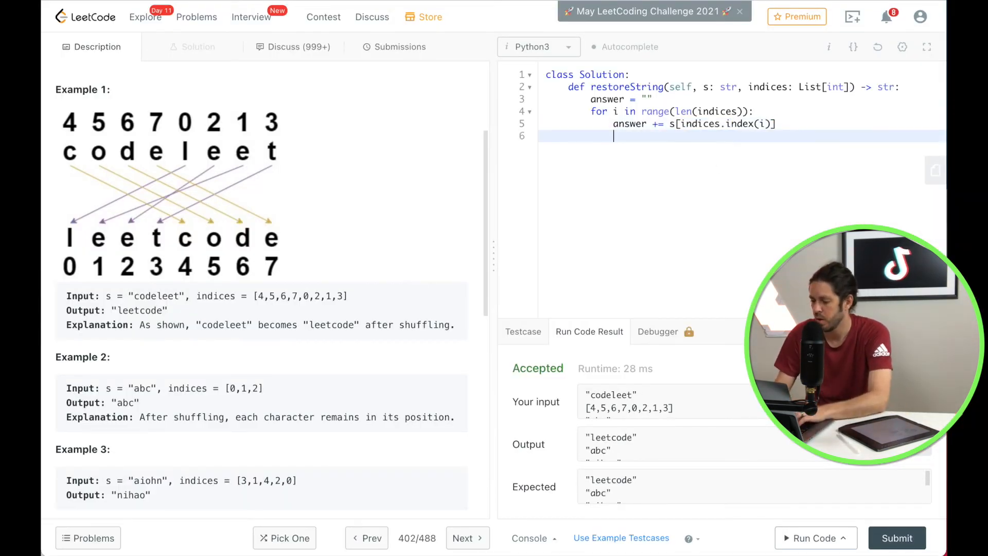
{"action": "type", "text": "res"}
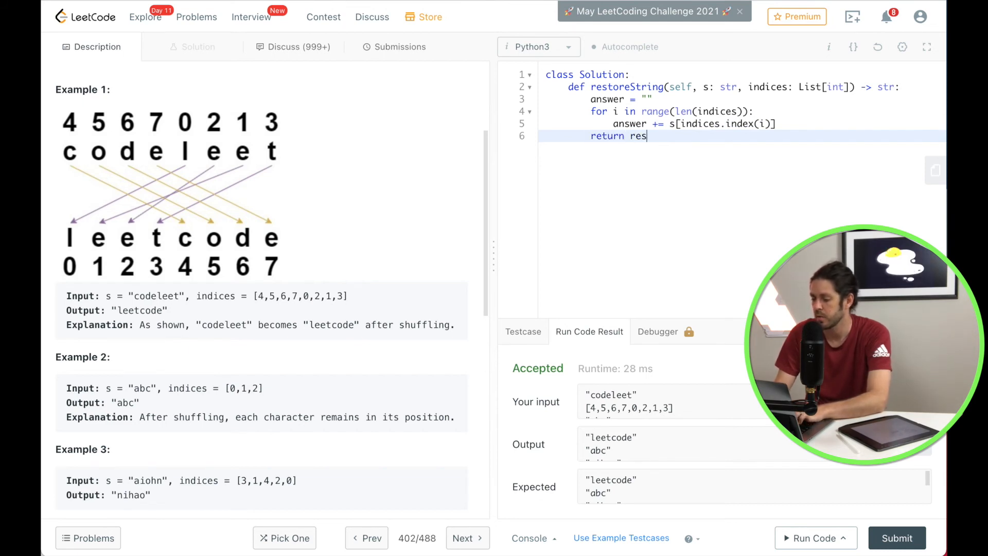
{"action": "type", "text": "ult"}
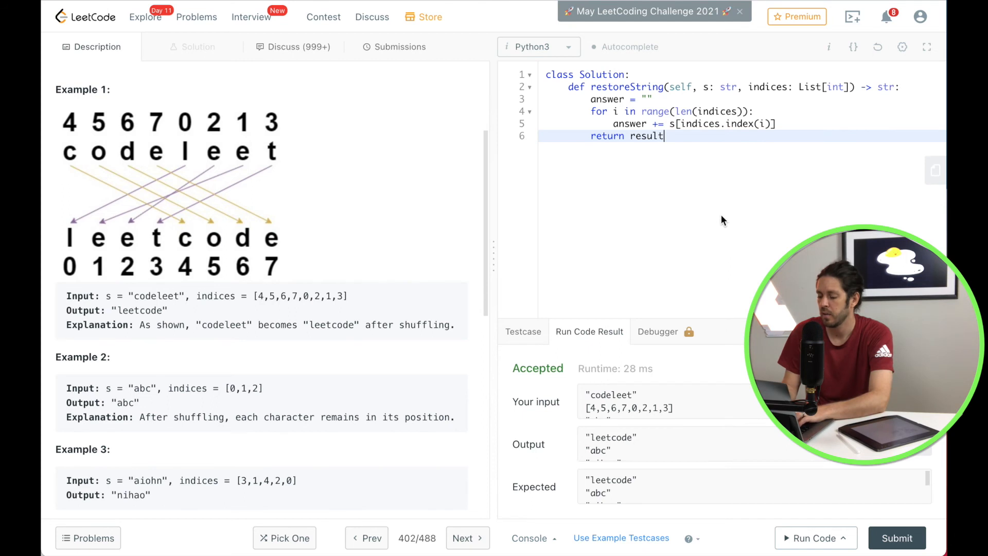
{"action": "mouse_move", "coordinate": [717, 204]}
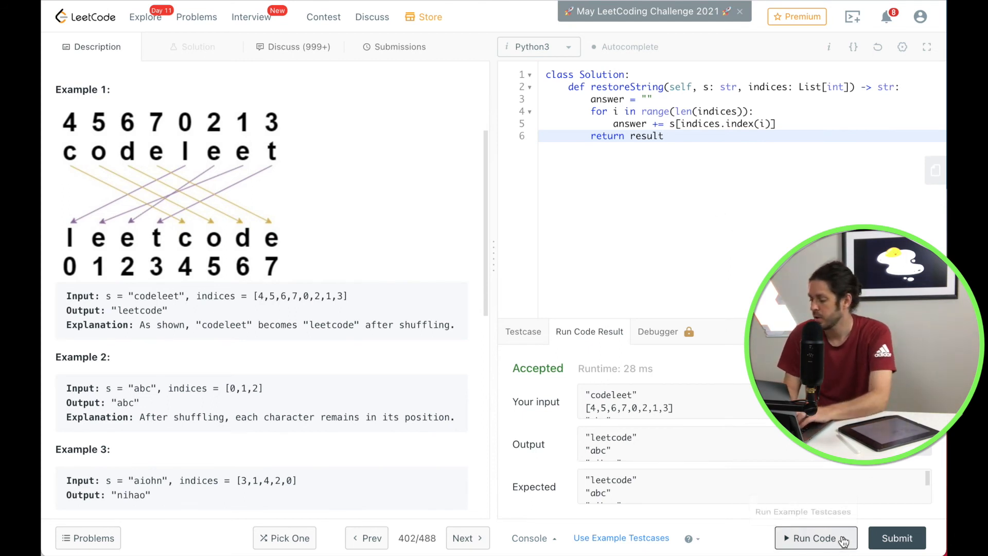
Step: Run the code, replace the undefined result with answer, and rerun until Accepted
{"action": "left_click", "coordinate": [815, 537]}
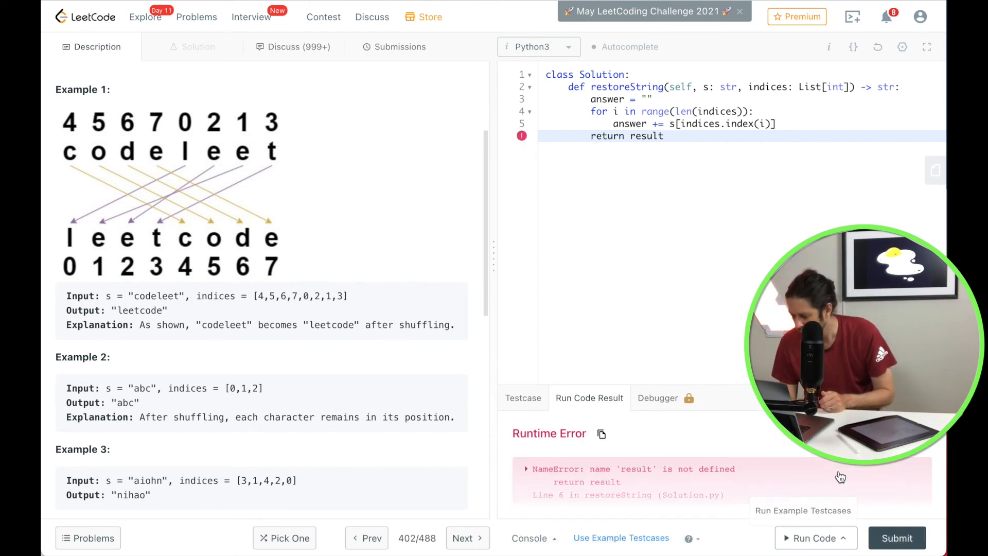
{"action": "double_click", "coordinate": [646, 136]}
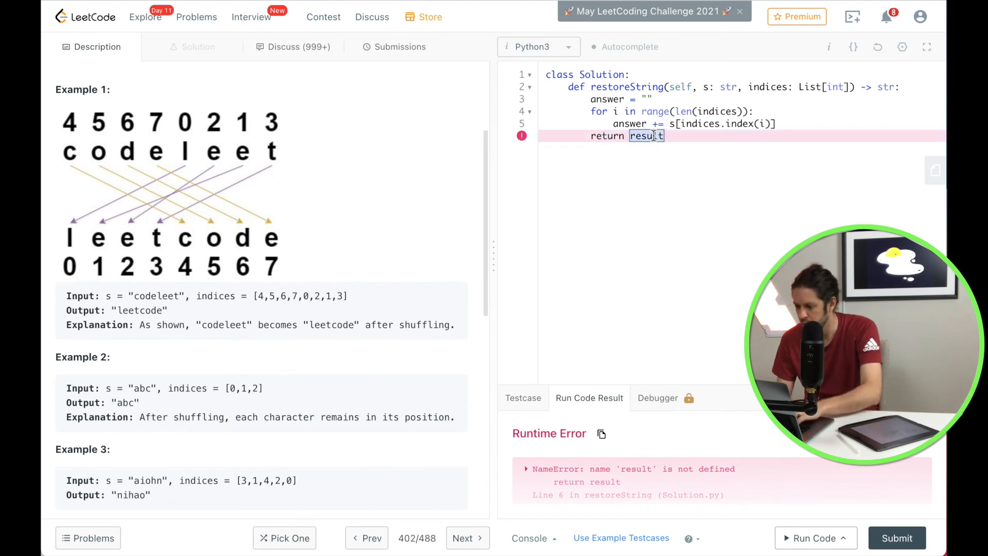
{"action": "type", "text": "answer"}
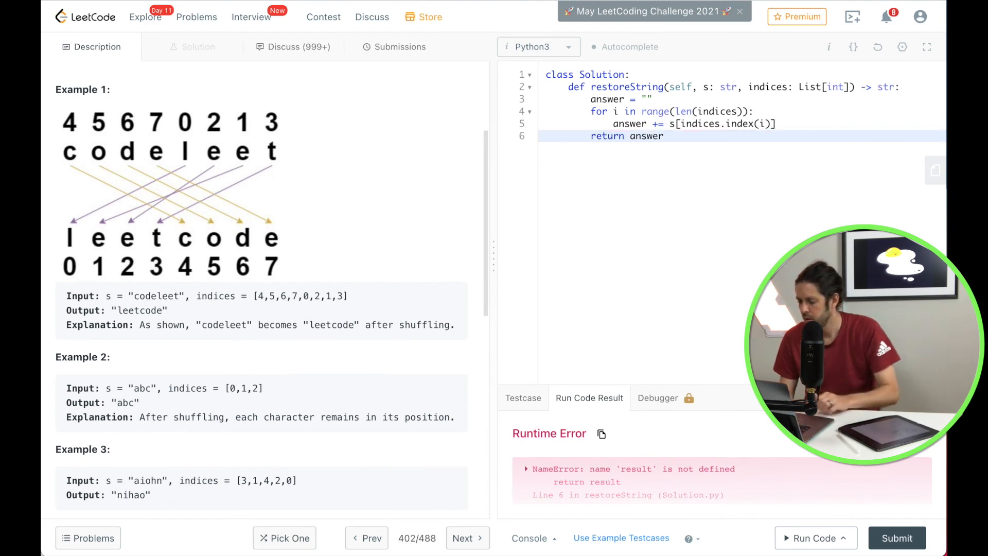
{"action": "left_click", "coordinate": [814, 538]}
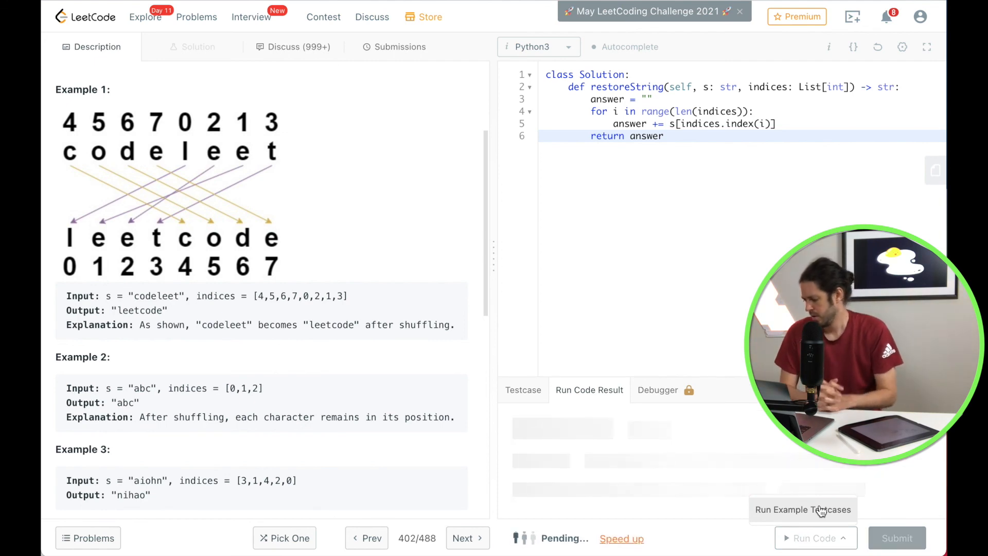
{"action": "left_click", "coordinate": [815, 538]}
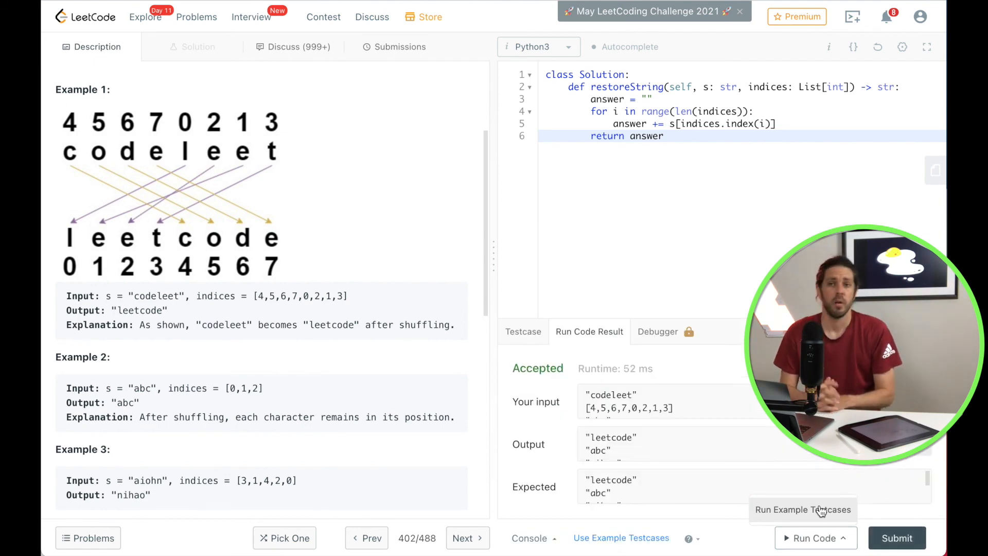